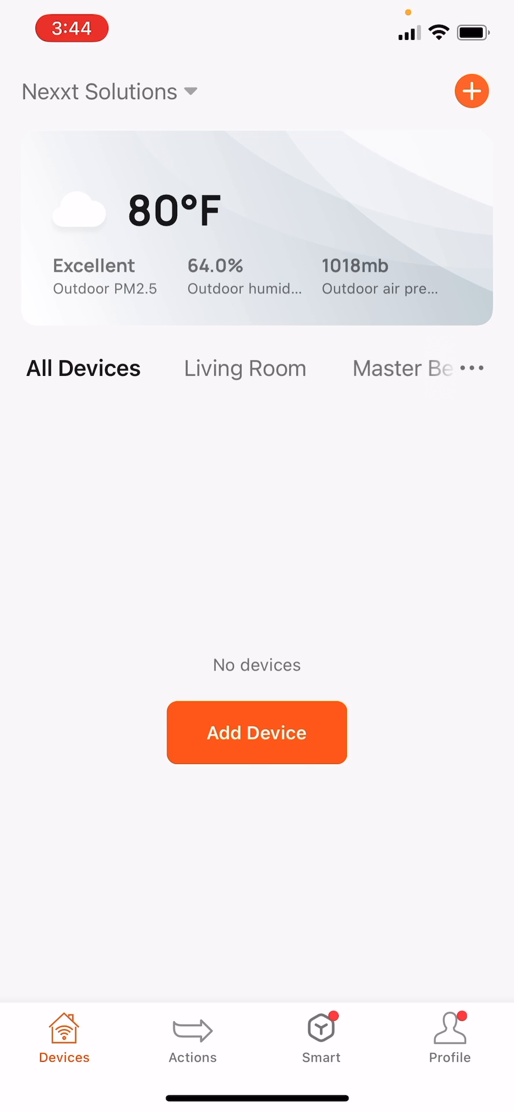
pyautogui.click(256, 732)
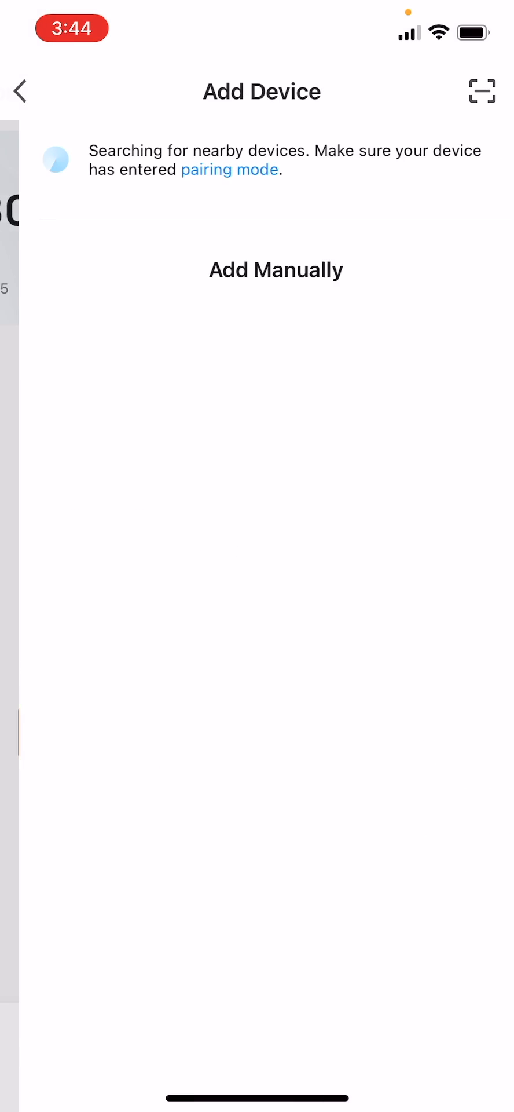
pyautogui.click(276, 270)
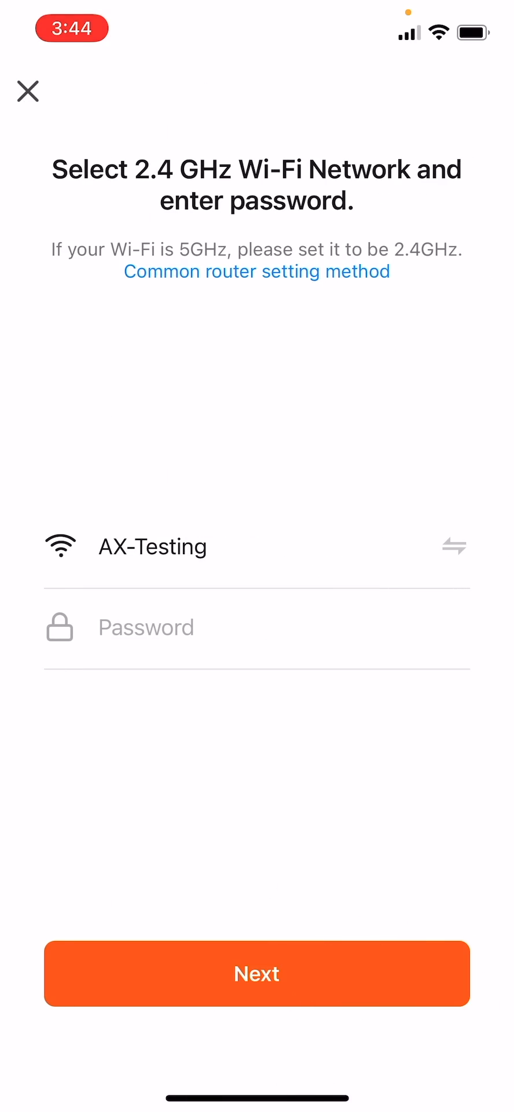
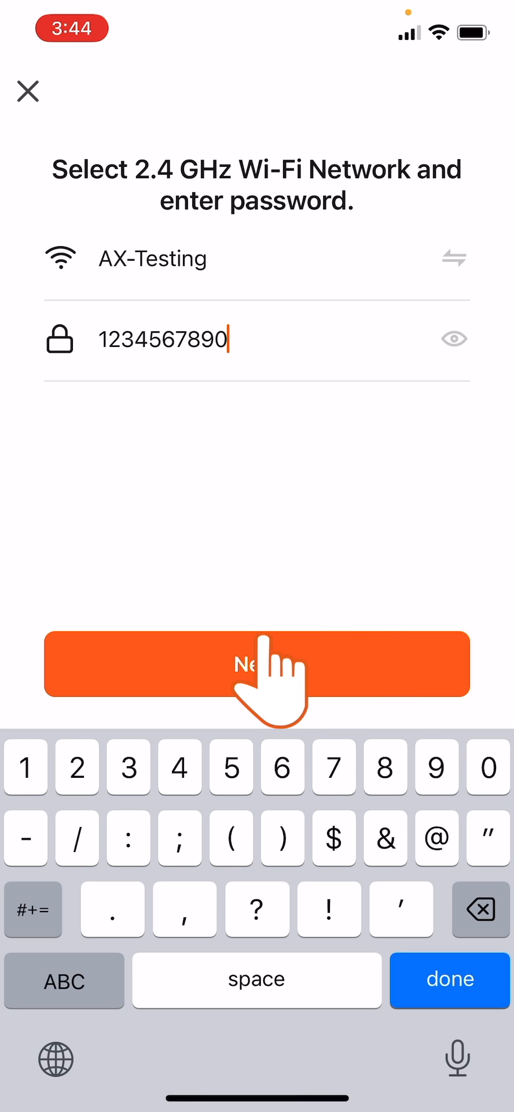
pyautogui.click(257, 665)
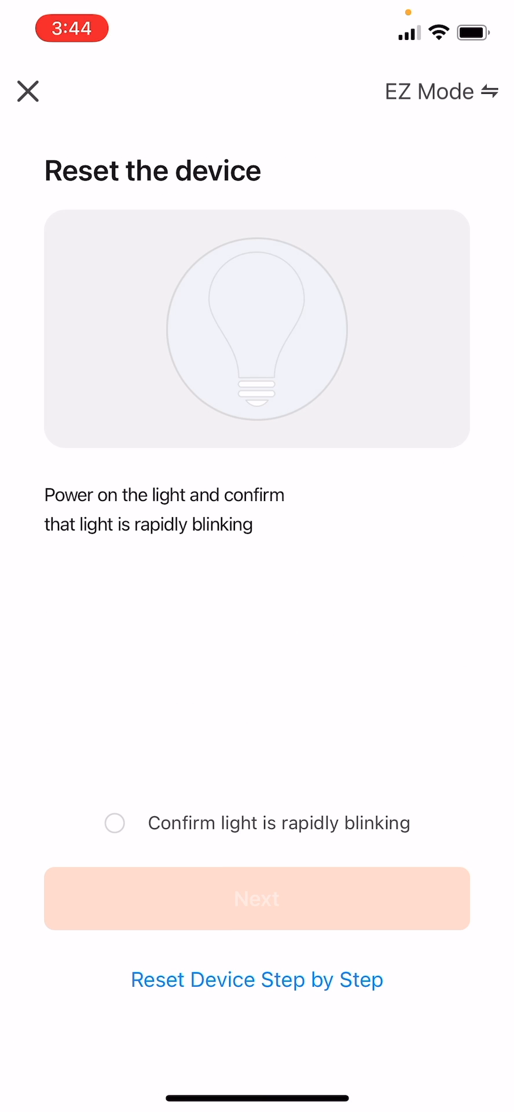
# Step: Tick 'Confirm light is rapidly blinking' and proceed until the Smart TV Backlight is added
pyautogui.click(114, 824)
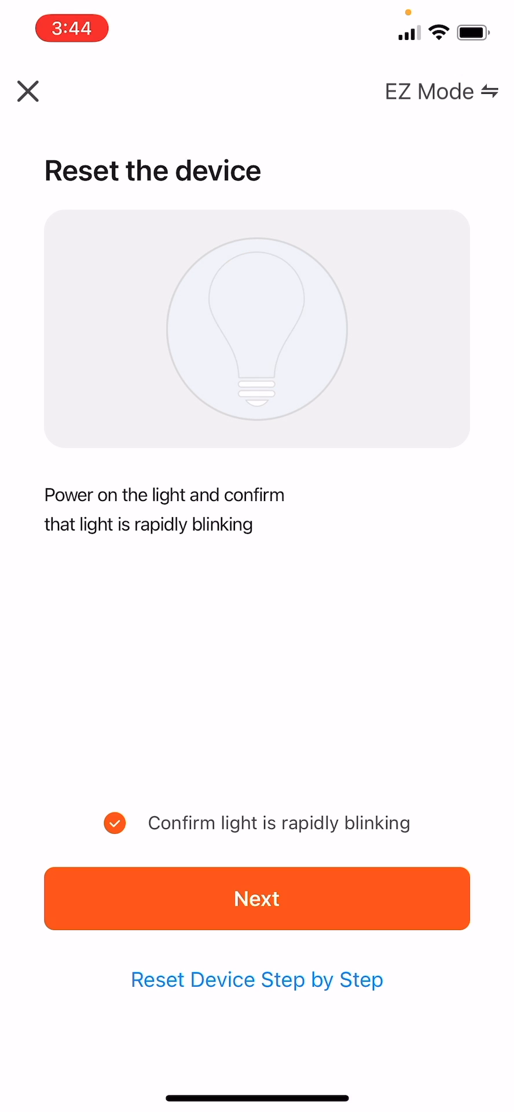
pyautogui.click(257, 900)
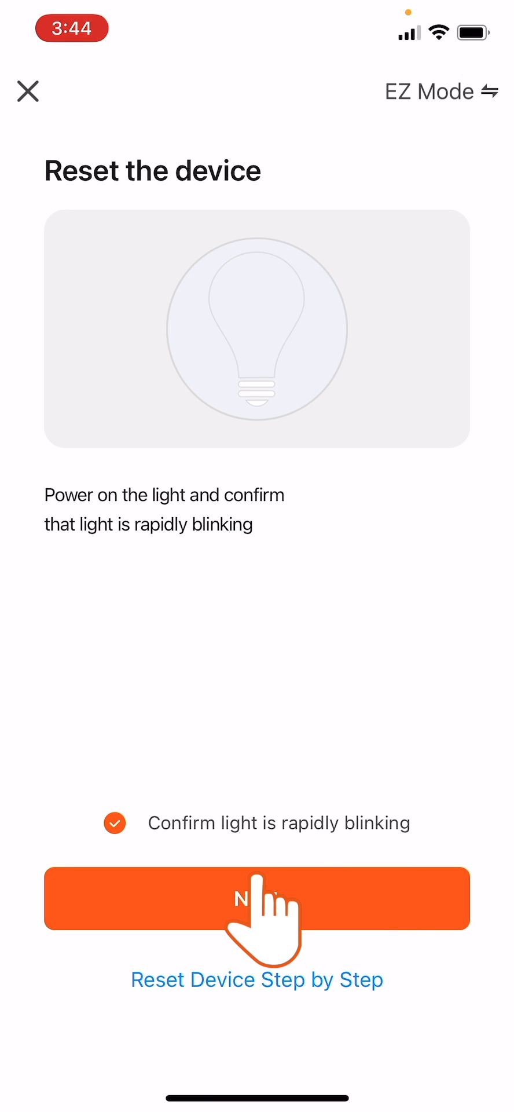
pyautogui.click(258, 899)
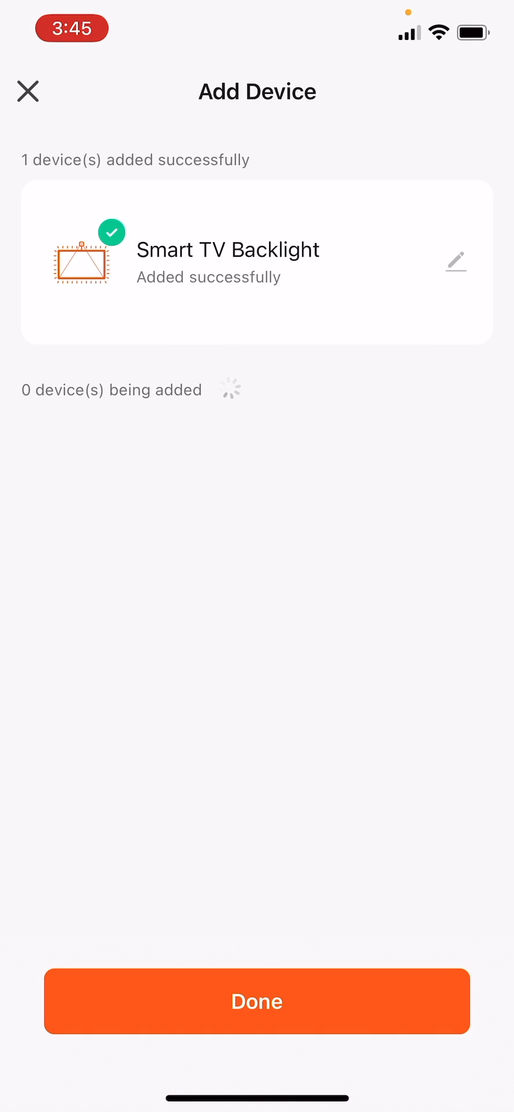
# Step: Finish with Done on the added Smart TV Backlight, landing on its device setup instructions
pyautogui.click(257, 1001)
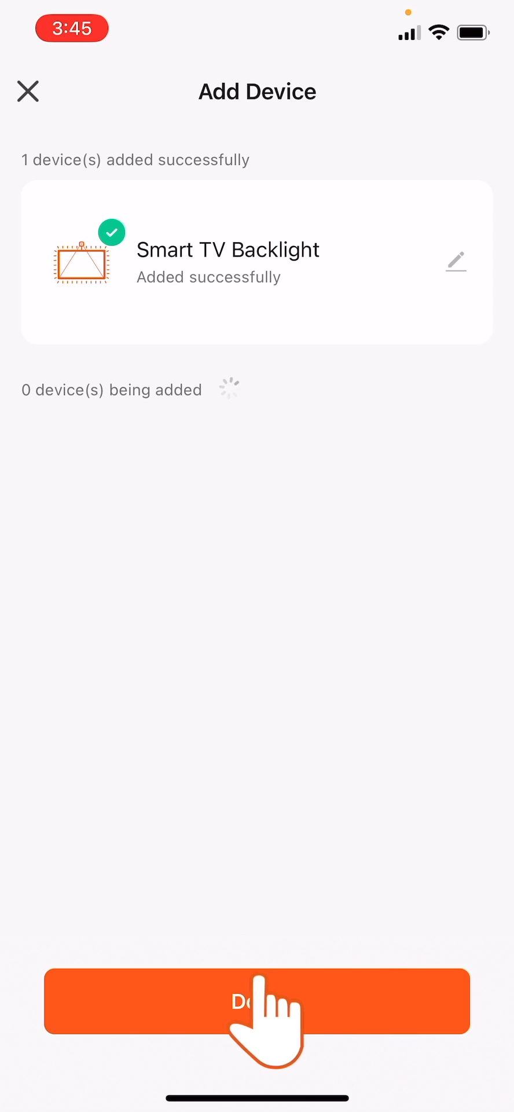
pyautogui.click(257, 1001)
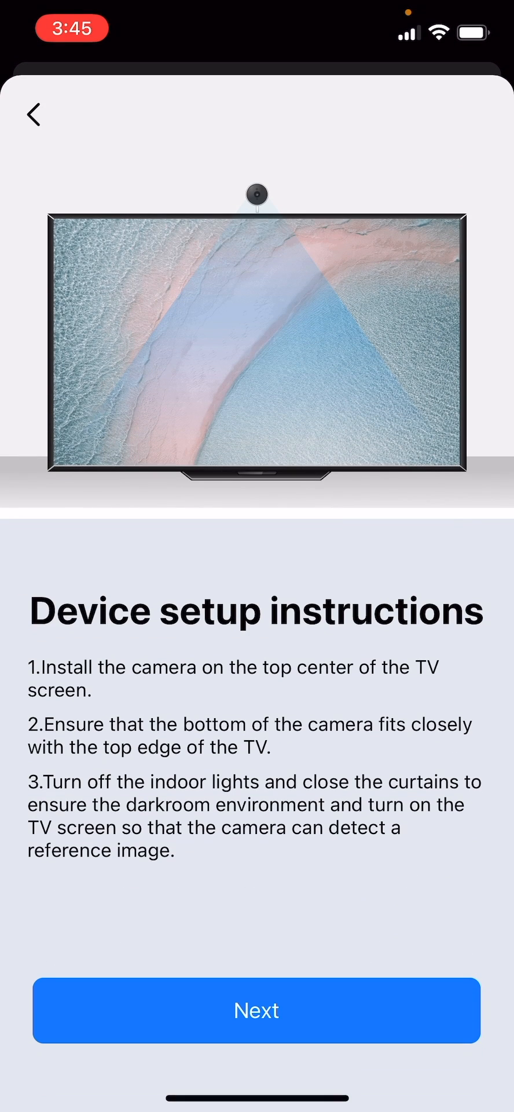